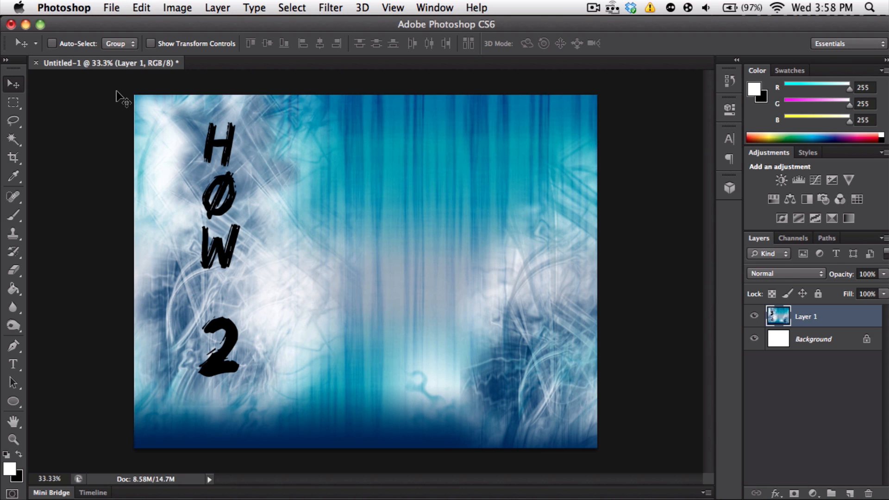
{"action": "mouse_move", "coordinate": [122, 91]}
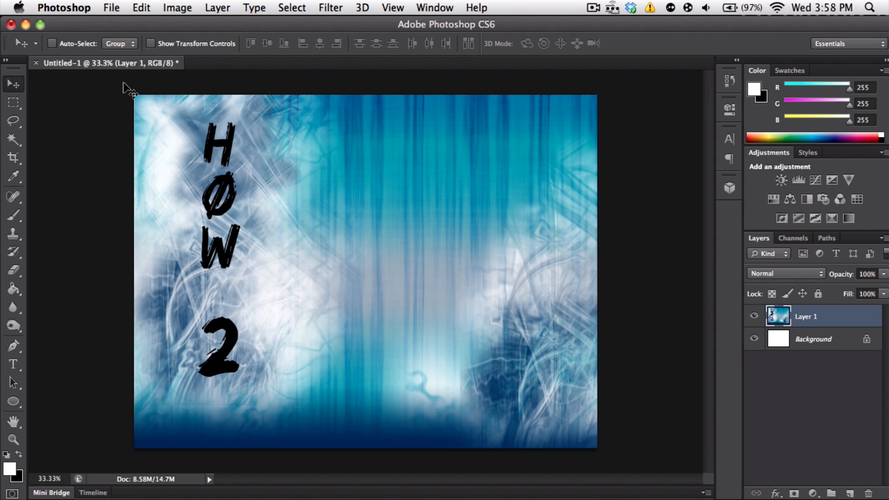
{"action": "mouse_move", "coordinate": [126, 139]}
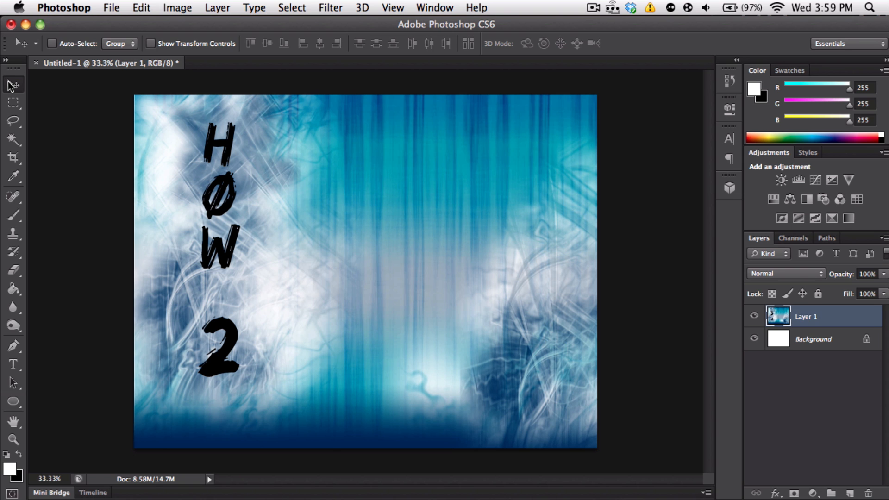
{"action": "mouse_move", "coordinate": [50, 96]}
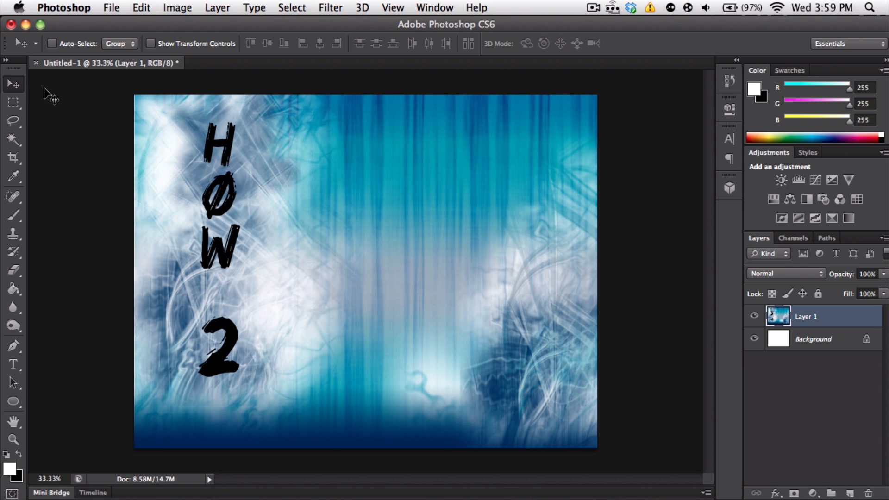
{"action": "mouse_move", "coordinate": [297, 142]}
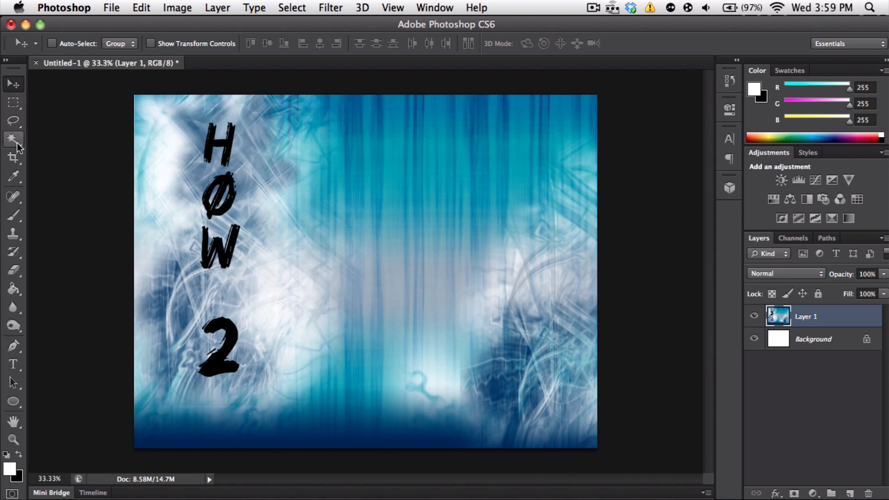
Try a rectangular selection near the top centre, then switch through the elliptical and Lasso selection tools
{"action": "left_click", "coordinate": [14, 102]}
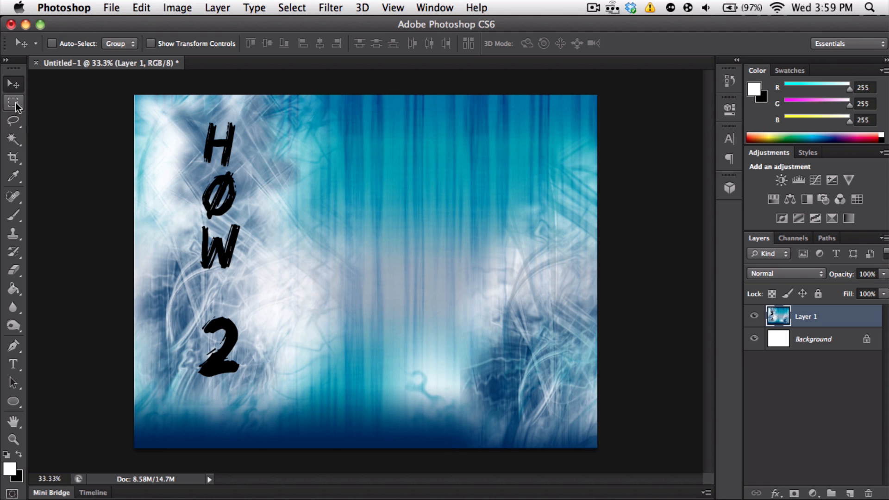
{"action": "left_click_drag", "start_coordinate": [340, 133], "coordinate": [447, 233]}
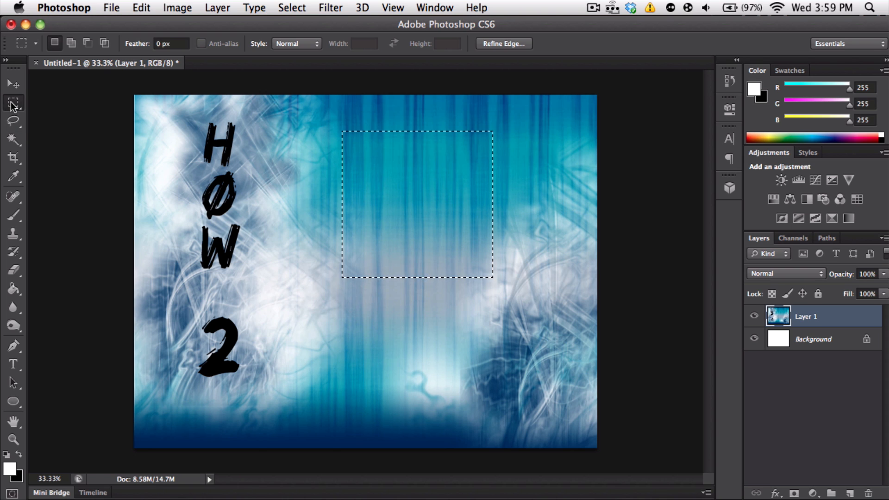
{"action": "left_click", "coordinate": [12, 103]}
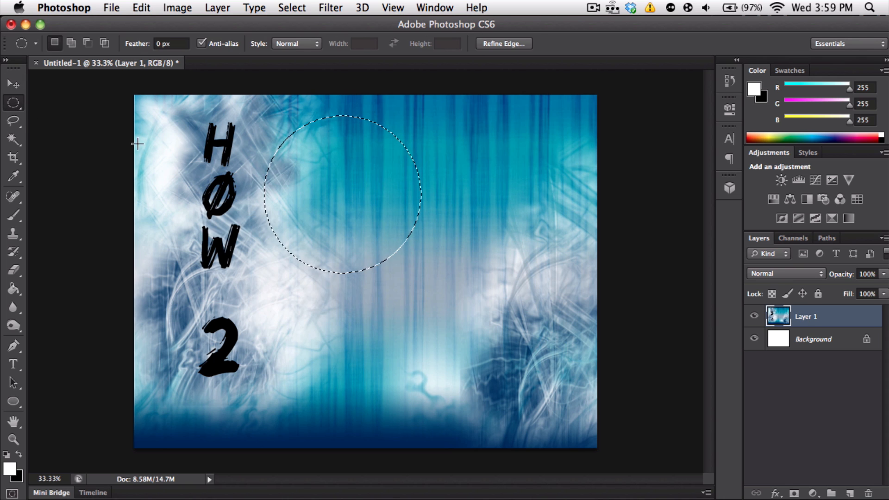
{"action": "left_click", "coordinate": [14, 120]}
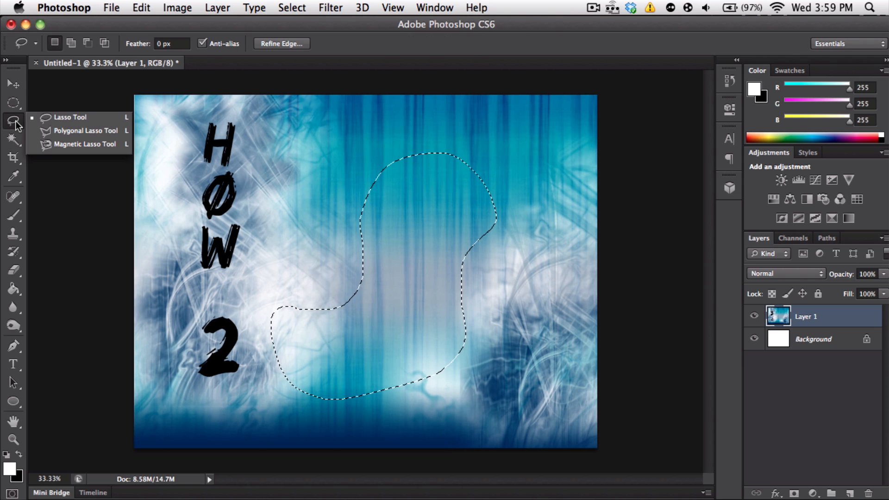
{"action": "mouse_move", "coordinate": [100, 131]}
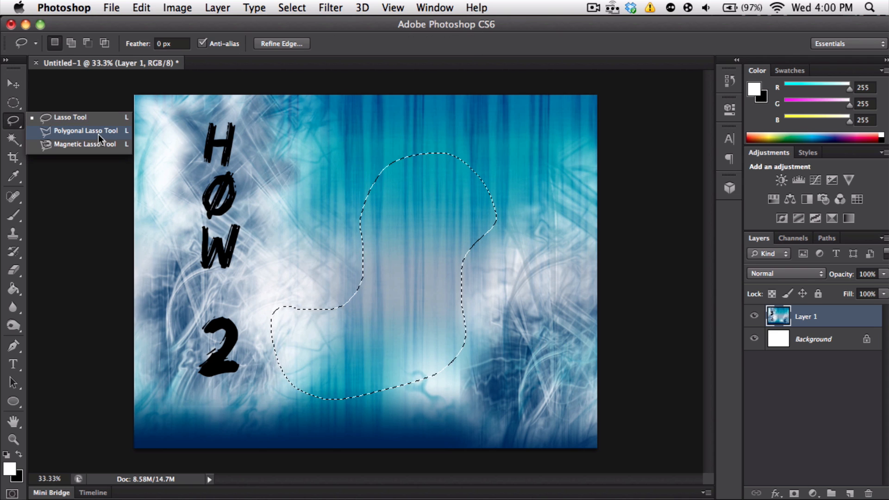
Build a straight-sided Polygonal Lasso selection by placing corner points across the image centre
{"action": "left_click", "coordinate": [88, 131]}
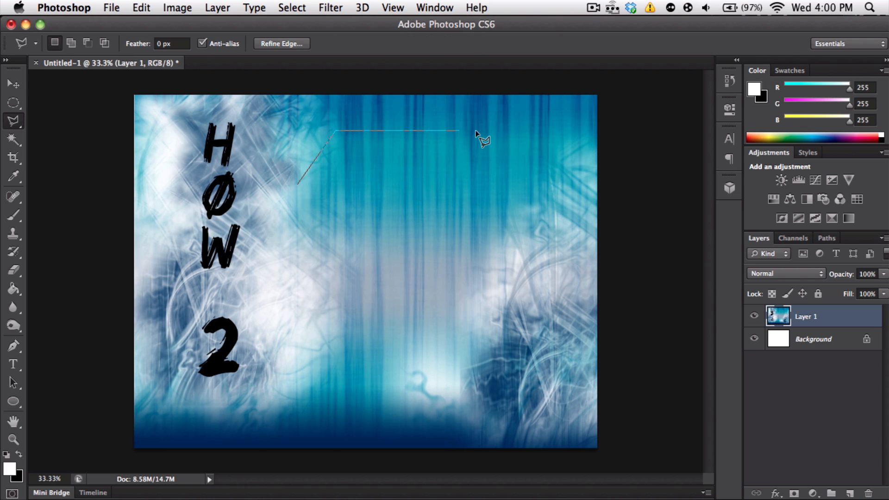
{"action": "left_click", "coordinate": [483, 314]}
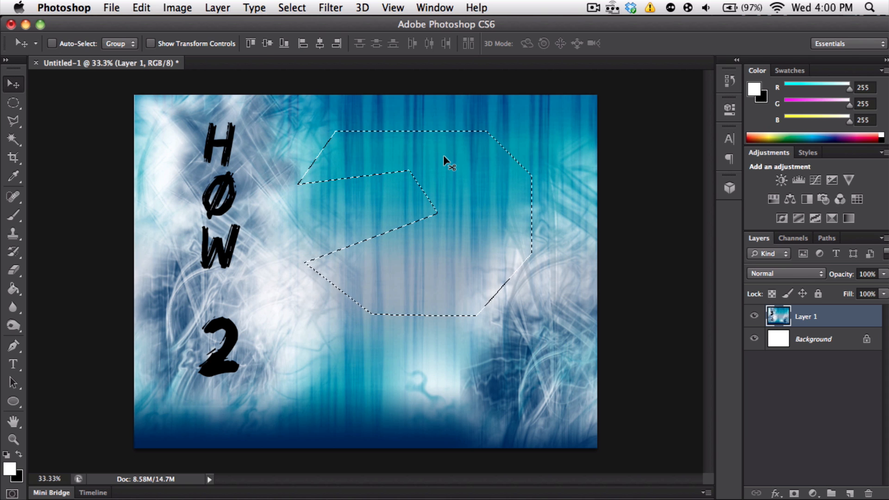
{"action": "left_click_drag", "start_coordinate": [446, 165], "coordinate": [488, 207]}
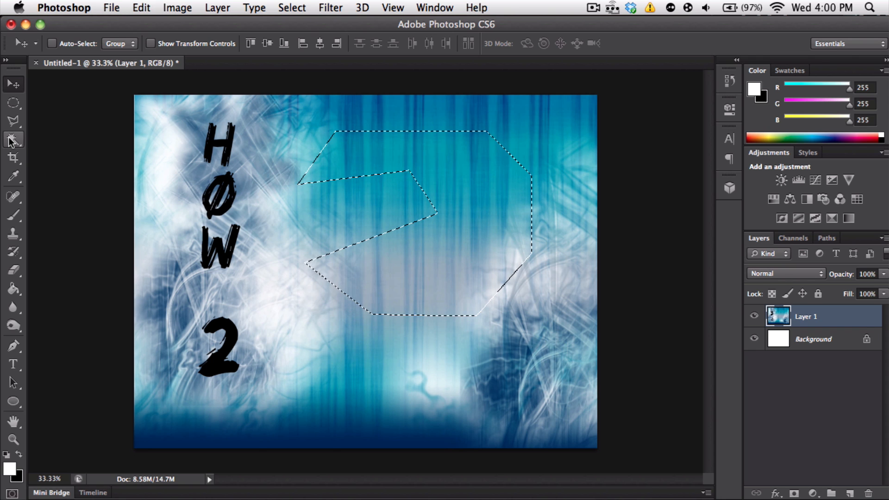
Select the black letter H with the Magic Wand, then deselect everything
{"action": "left_click", "coordinate": [12, 140]}
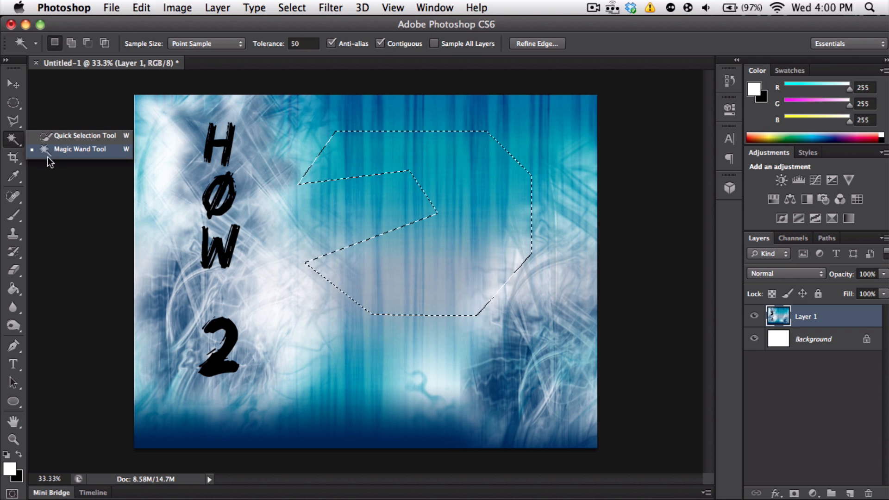
{"action": "left_click", "coordinate": [80, 149]}
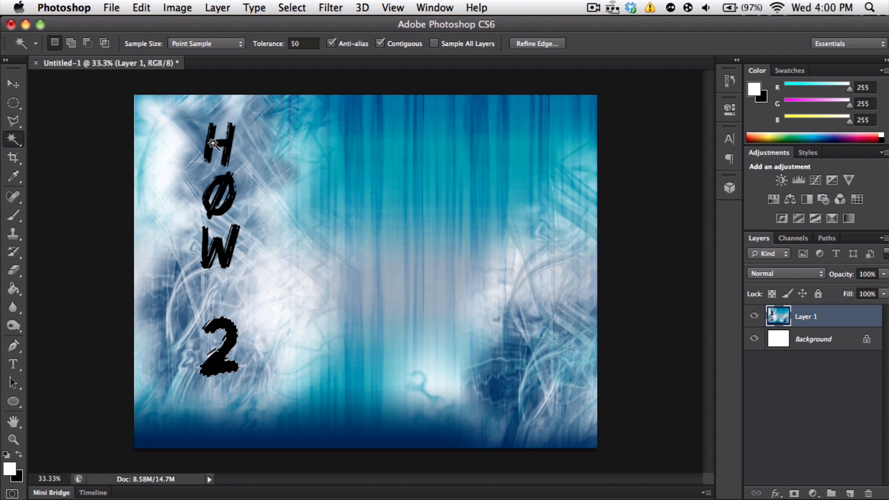
{"action": "left_click", "coordinate": [219, 142]}
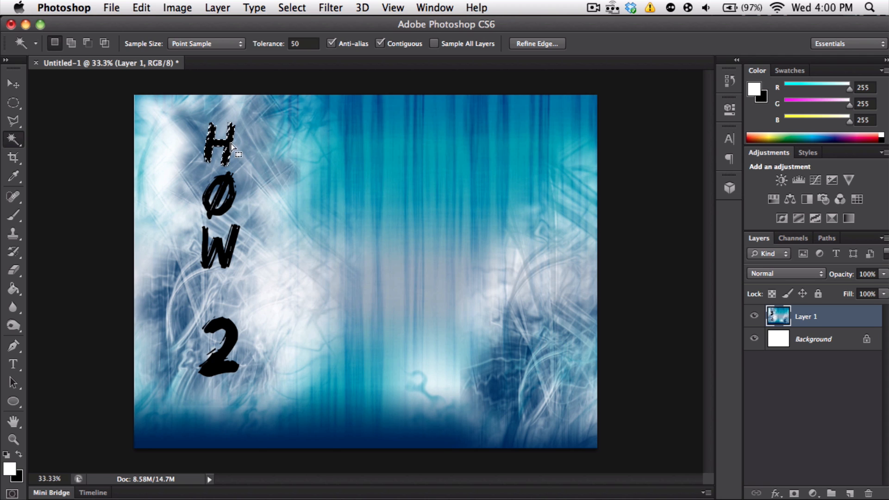
{"action": "left_click", "coordinate": [12, 85]}
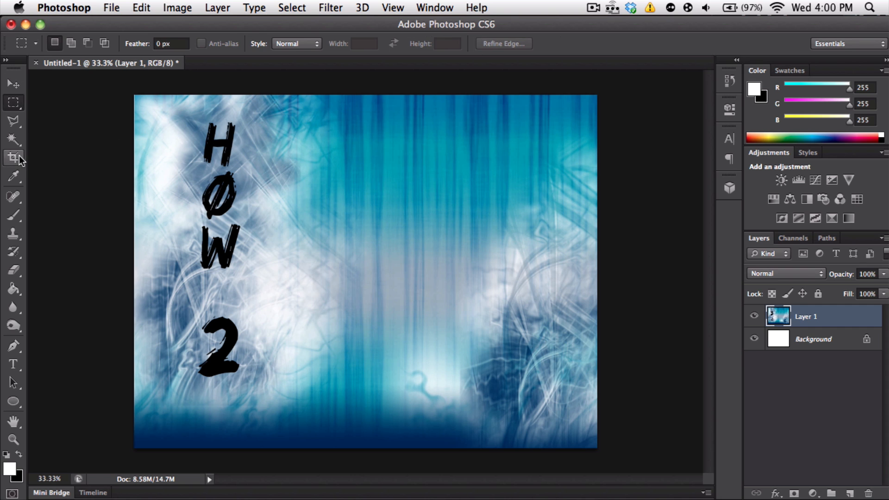
{"action": "left_click", "coordinate": [14, 158]}
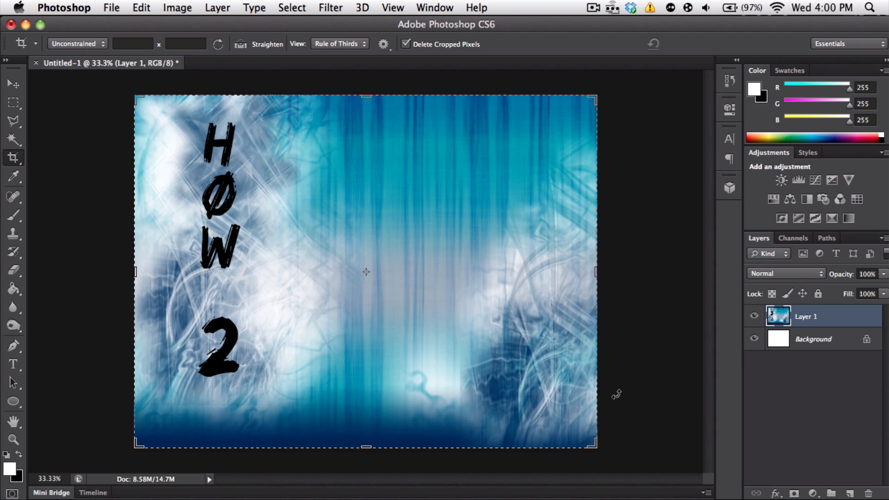
{"action": "mouse_move", "coordinate": [139, 88]}
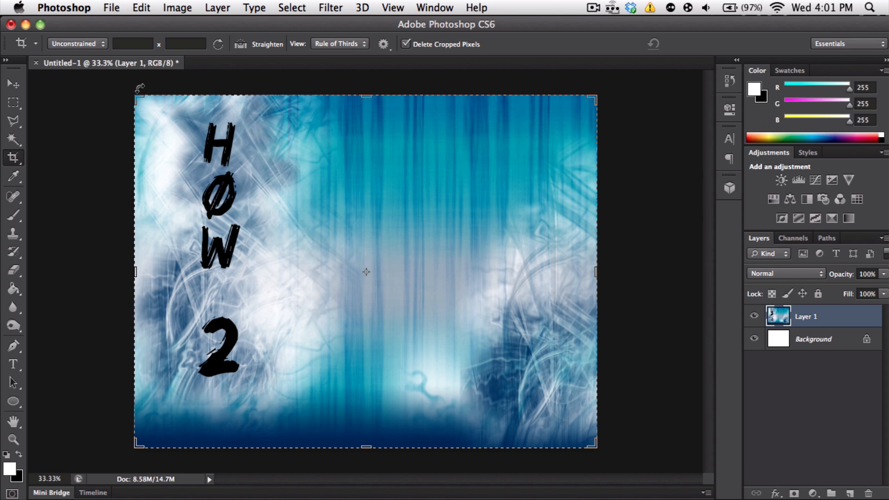
{"action": "left_click_drag", "start_coordinate": [134, 97], "coordinate": [168, 105]}
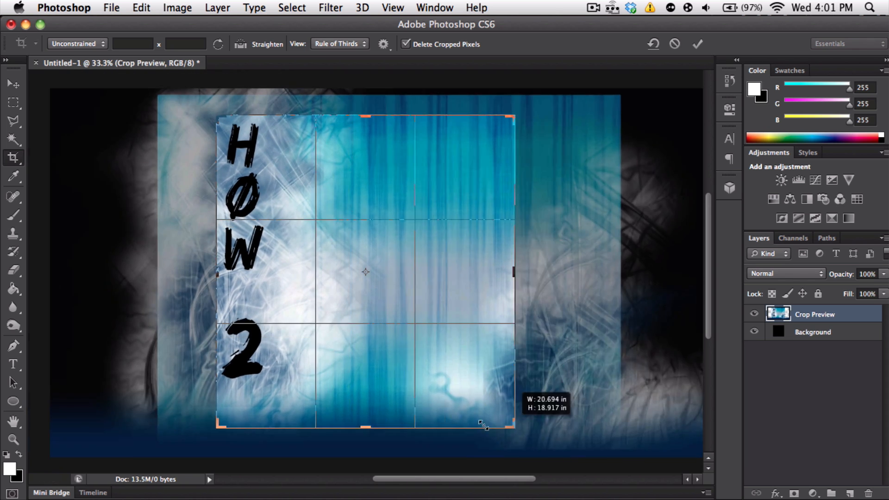
{"action": "left_click_drag", "start_coordinate": [485, 425], "coordinate": [388, 413]}
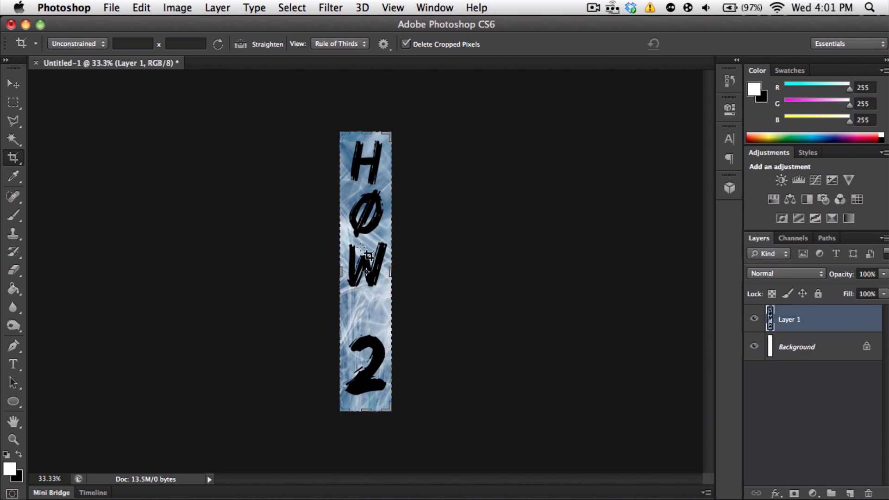
{"action": "left_click", "coordinate": [12, 83]}
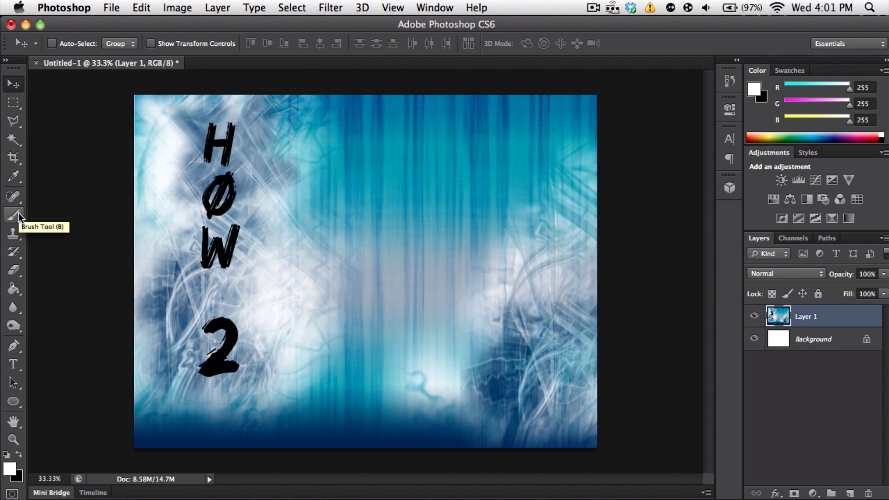
Set the Brush size to about 93 px and paint a trial white stroke across the image
{"action": "left_click", "coordinate": [13, 215]}
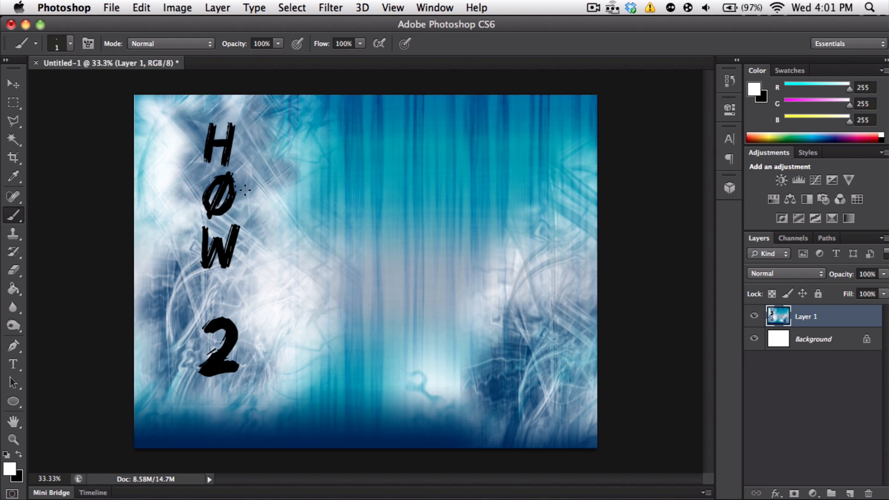
{"action": "mouse_move", "coordinate": [246, 154]}
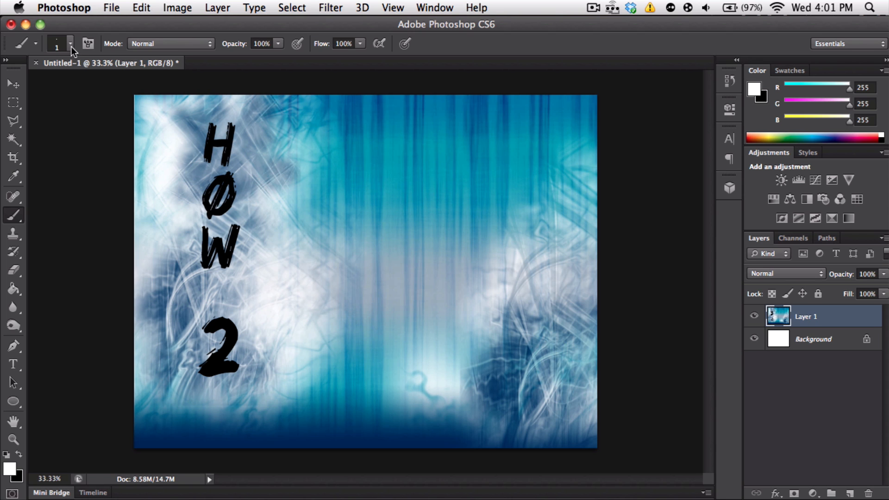
{"action": "left_click", "coordinate": [71, 44]}
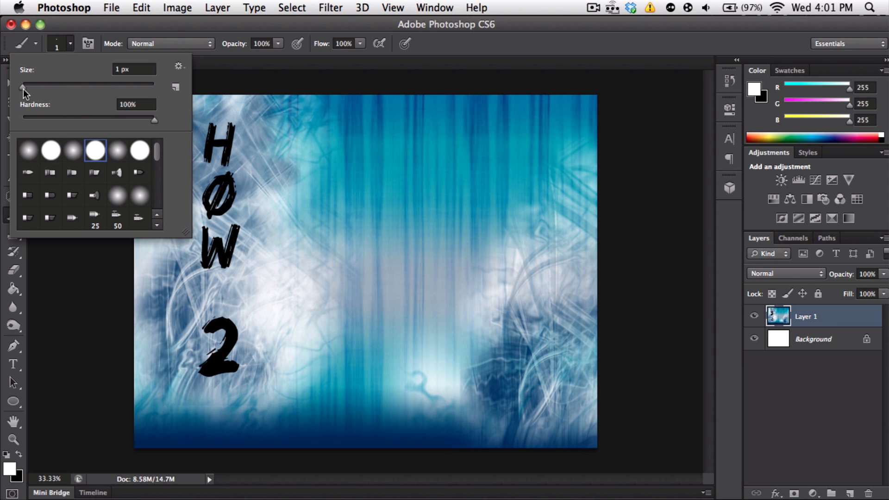
{"action": "left_click_drag", "start_coordinate": [23, 84], "coordinate": [75, 84]}
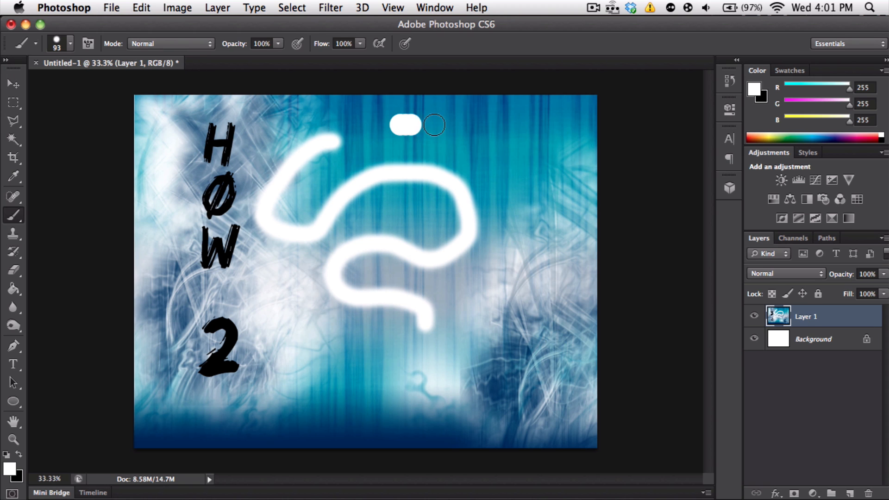
{"action": "left_click_drag", "start_coordinate": [419, 120], "coordinate": [292, 343]}
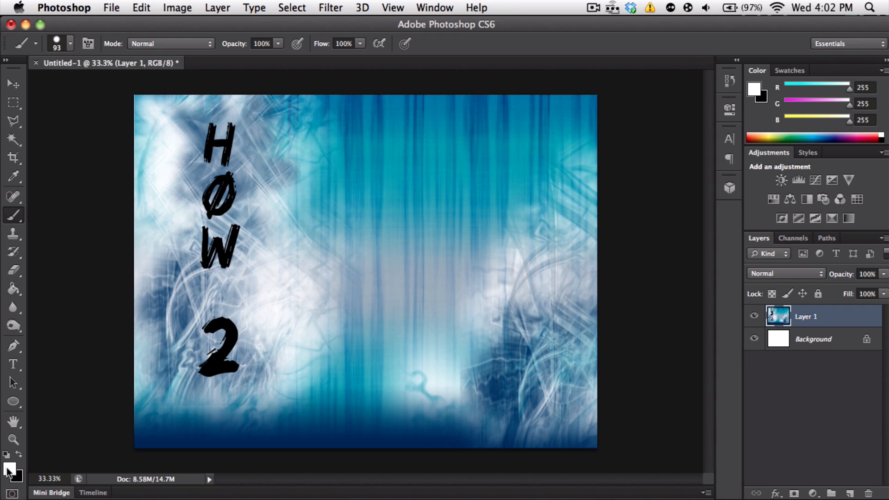
{"action": "mouse_move", "coordinate": [21, 478]}
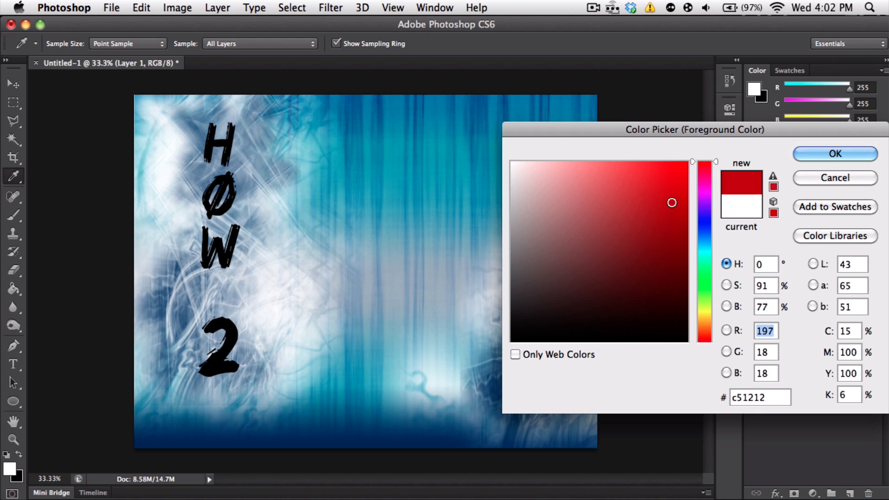
Paint a trial red curved stroke, then enlarge the brush tip toward 150 px
{"action": "left_click", "coordinate": [834, 154]}
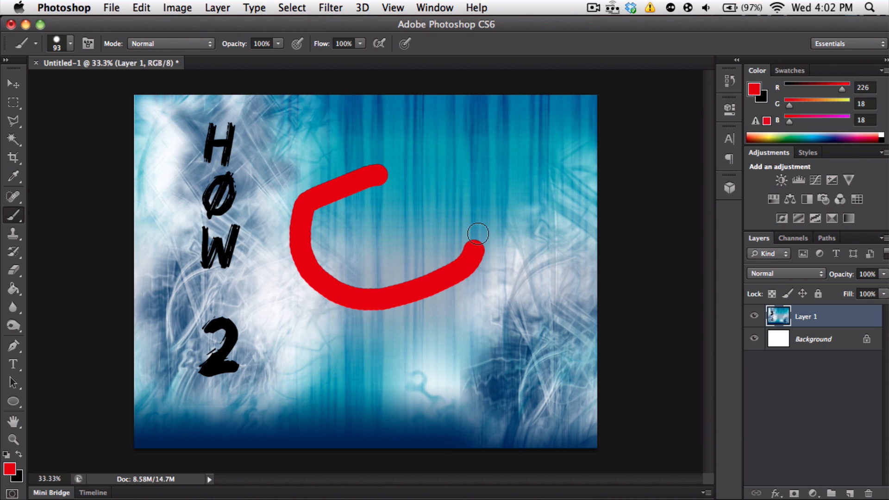
{"action": "left_click_drag", "start_coordinate": [478, 233], "coordinate": [347, 196]}
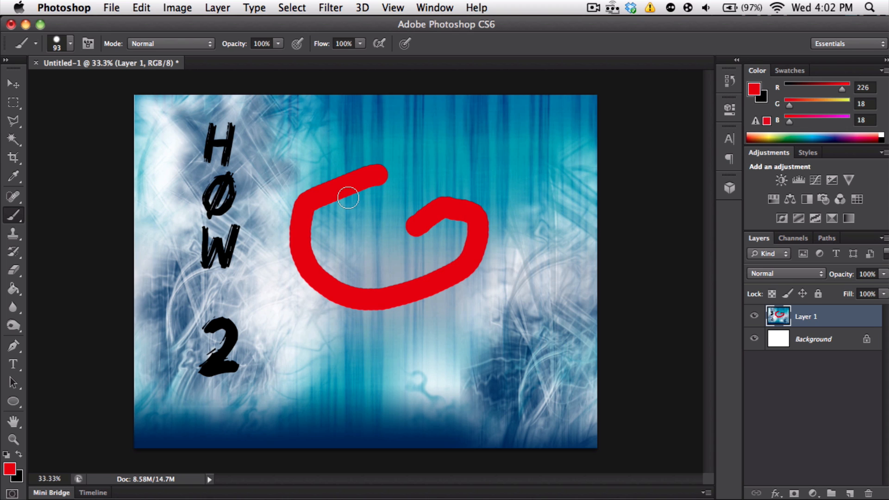
{"action": "left_click", "coordinate": [70, 44]}
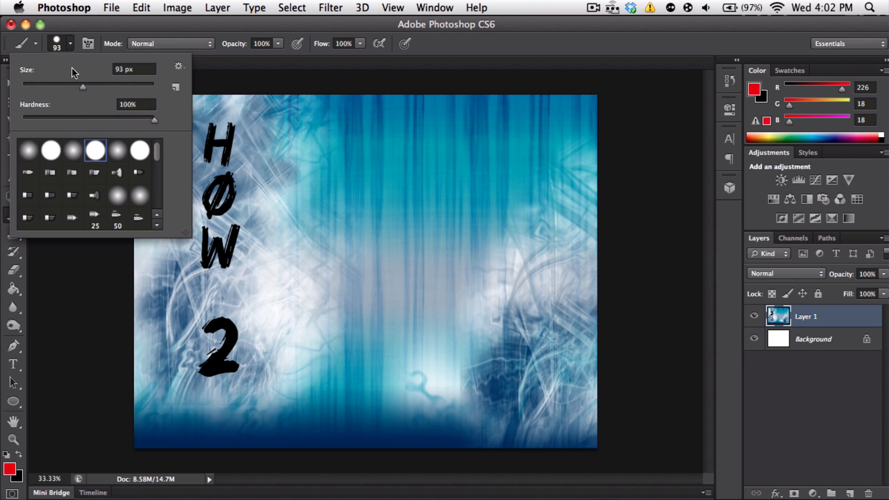
{"action": "left_click", "coordinate": [362, 200]}
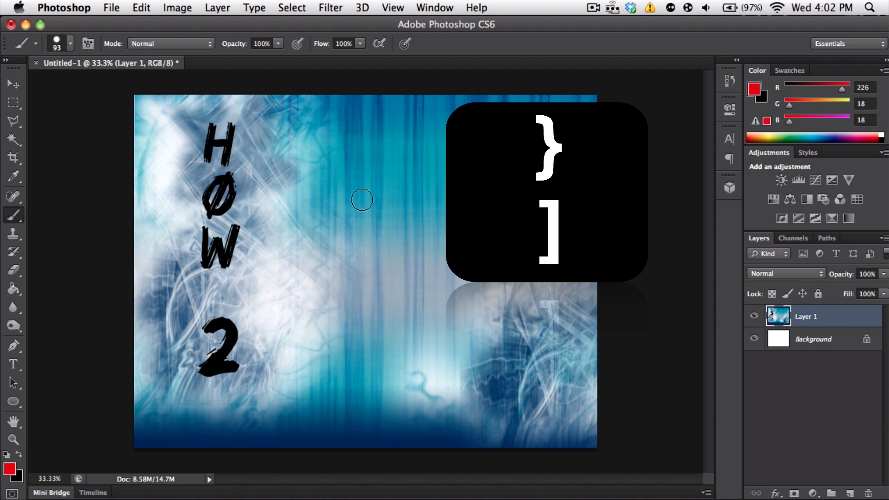
{"action": "key", "text": "]"}
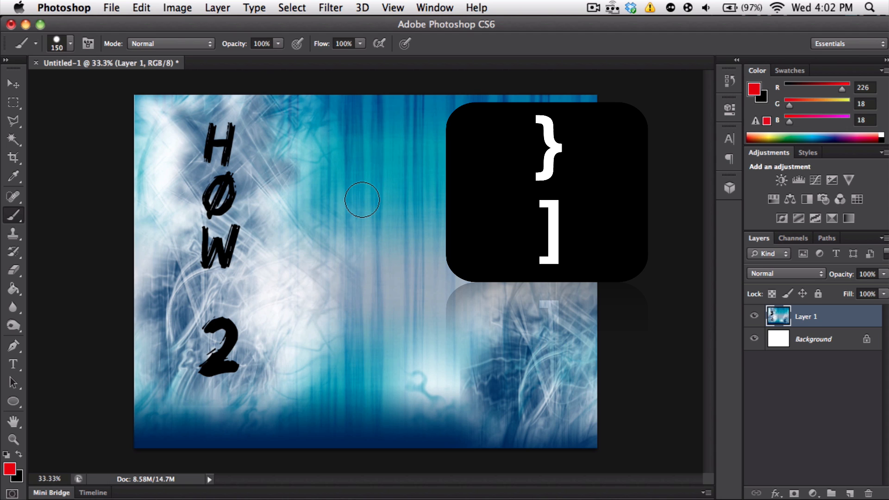
{"action": "type", "text": "500"}
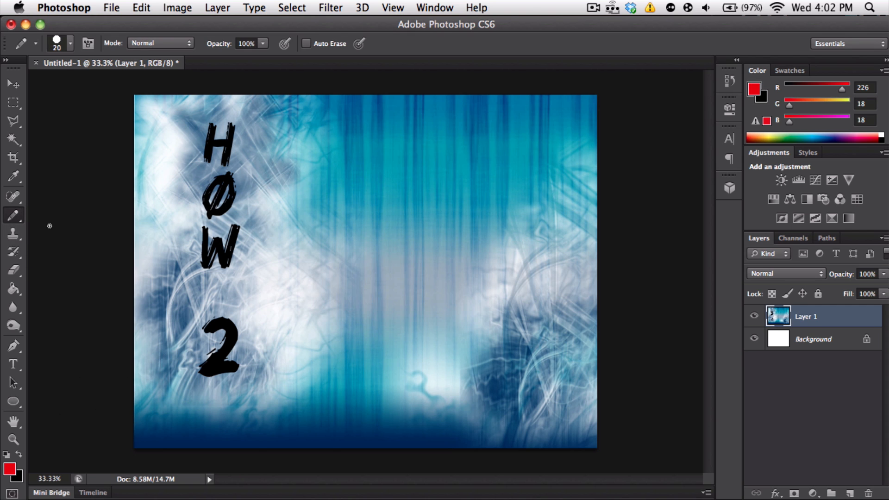
Sketch a thin red hard-edged pencil curve across the blue image
{"action": "left_click", "coordinate": [70, 44]}
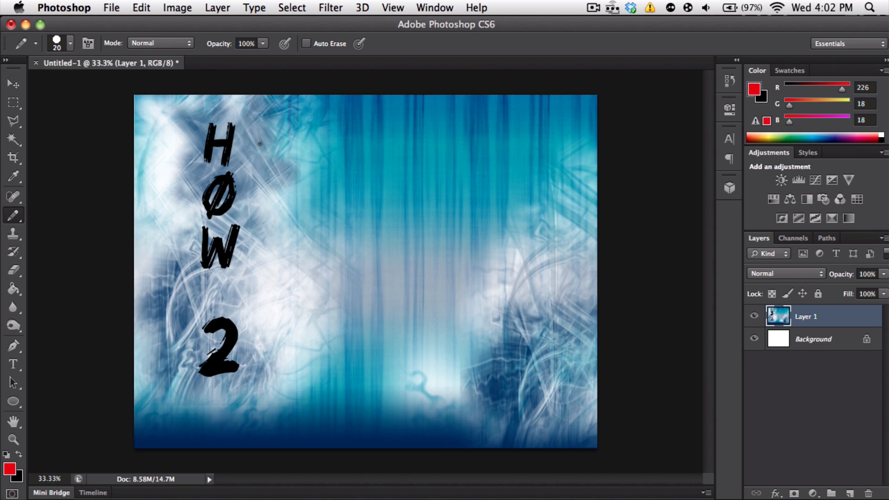
{"action": "left_click_drag", "start_coordinate": [259, 143], "coordinate": [519, 160]}
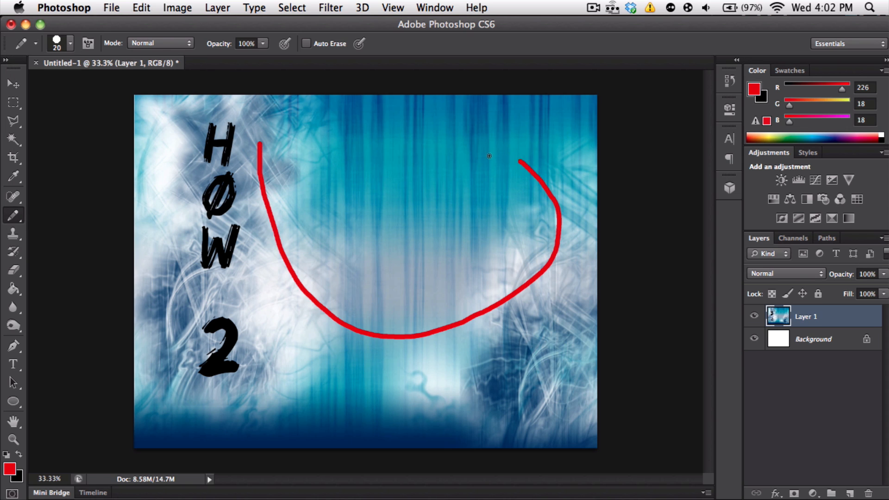
{"action": "left_click_drag", "start_coordinate": [519, 161], "coordinate": [451, 227]}
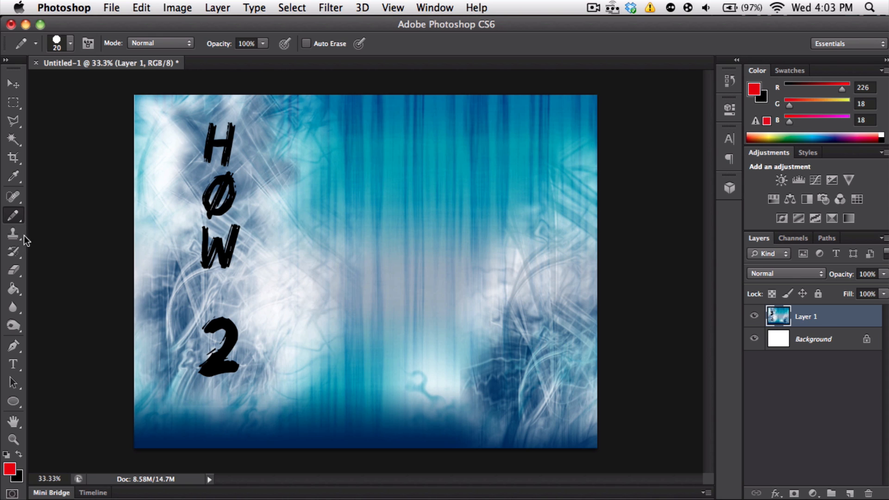
Make the Eraser the active tool with its tip enlarged to about 58 px
{"action": "left_click", "coordinate": [12, 270]}
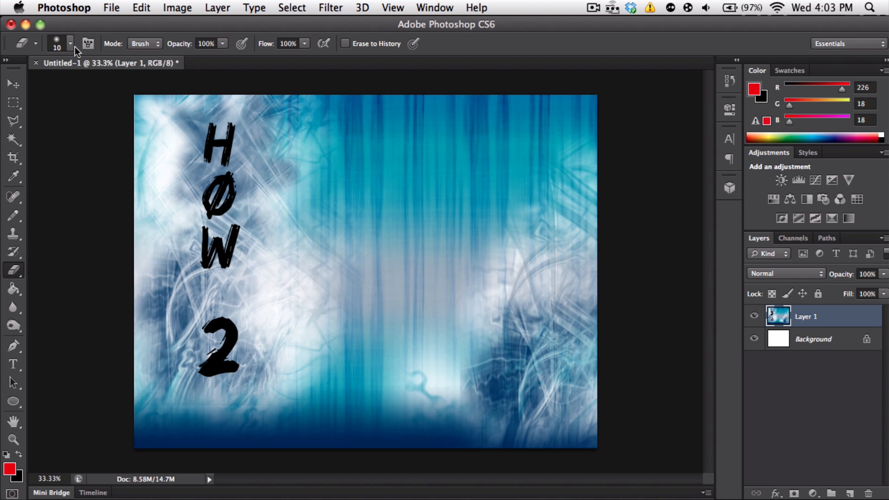
{"action": "left_click", "coordinate": [69, 43]}
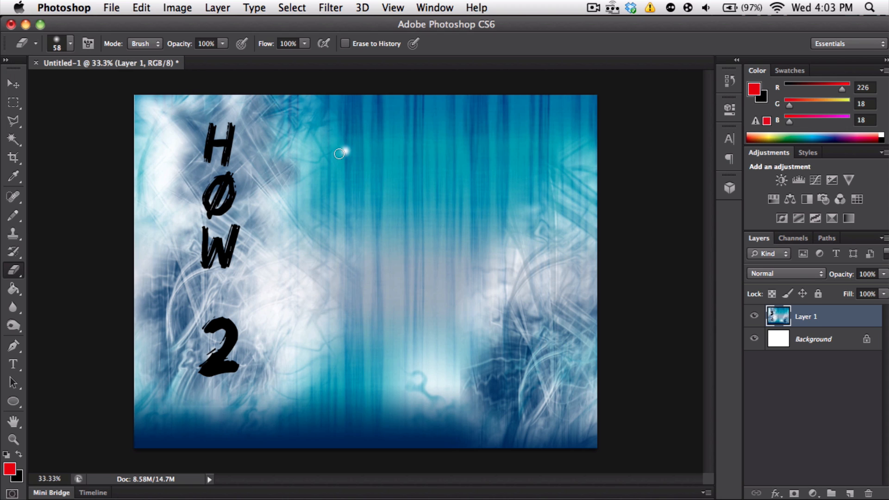
{"action": "left_click_drag", "start_coordinate": [340, 153], "coordinate": [226, 131]}
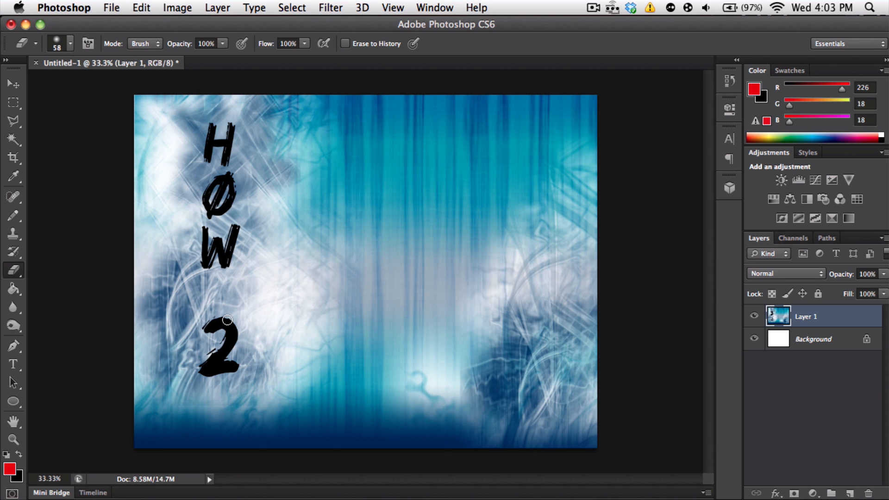
Blur the background texture near the top of the H with a roughly 250 px tip
{"action": "left_click", "coordinate": [12, 308]}
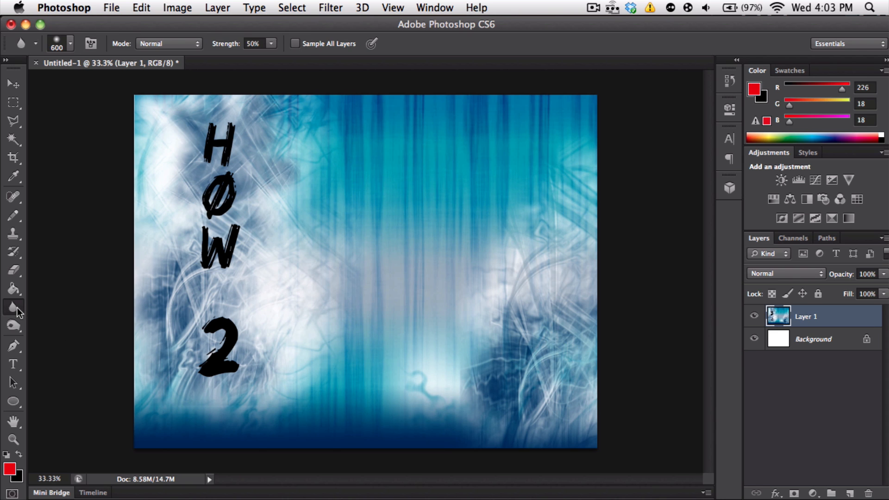
{"action": "mouse_move", "coordinate": [285, 200]}
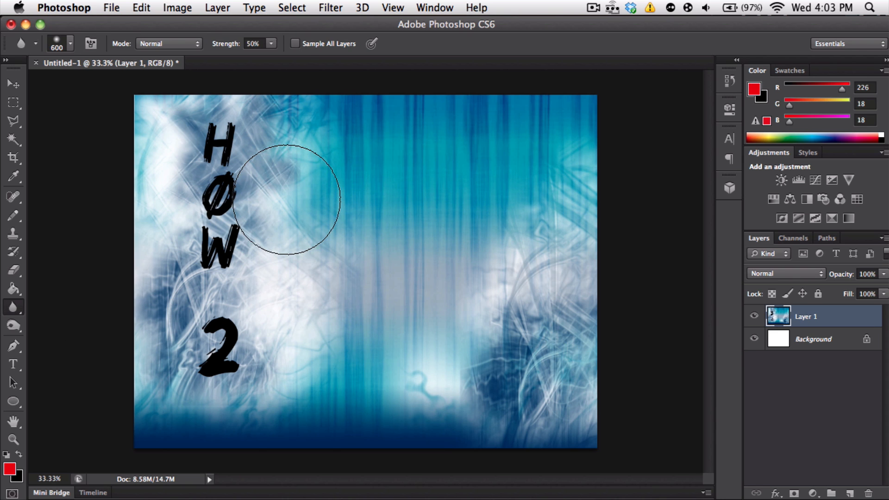
{"action": "mouse_move", "coordinate": [327, 165]}
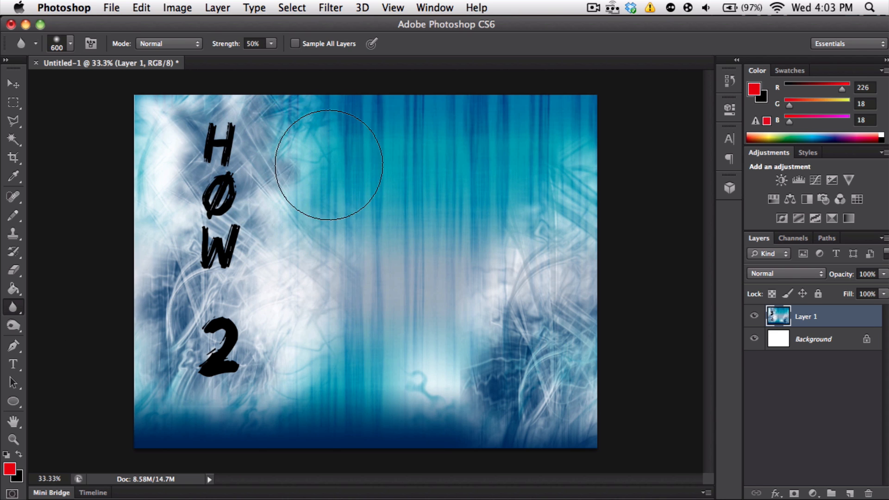
{"action": "mouse_move", "coordinate": [319, 201]}
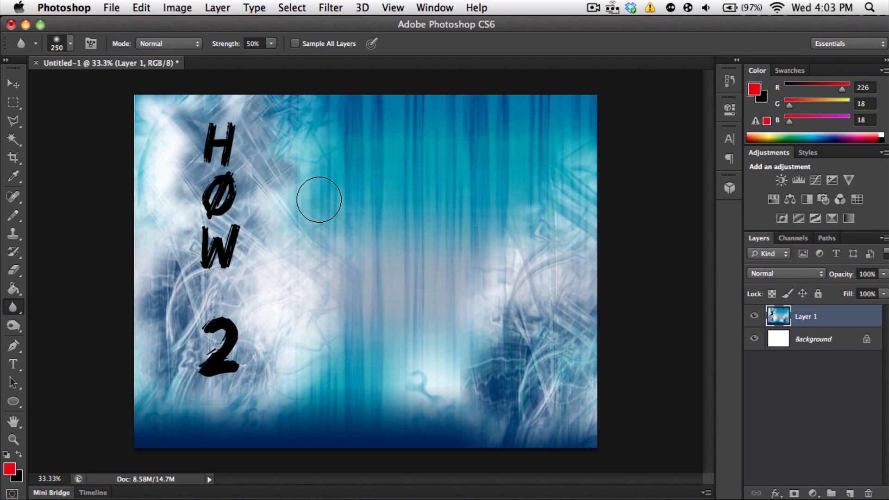
{"action": "mouse_move", "coordinate": [199, 120]}
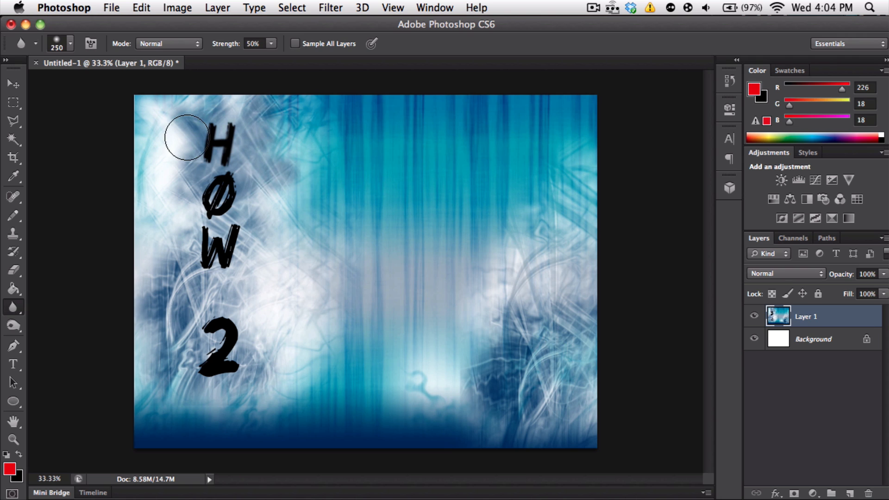
{"action": "left_click_drag", "start_coordinate": [185, 139], "coordinate": [238, 150]}
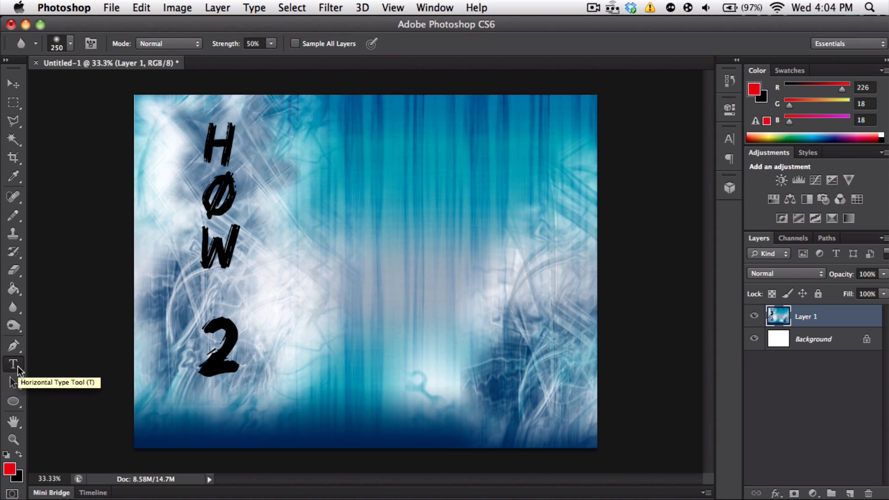
Create a text box across the upper middle reading 'Photoshop' and start choosing its colour
{"action": "left_click", "coordinate": [14, 364]}
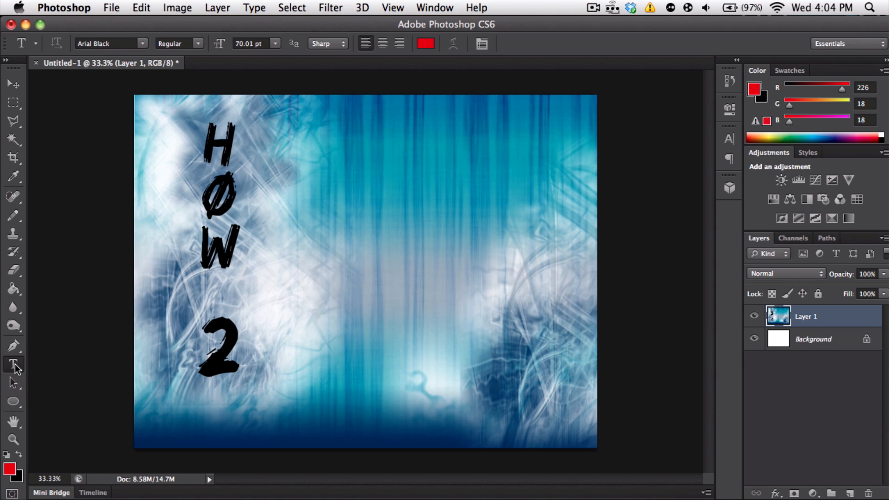
{"action": "mouse_move", "coordinate": [311, 280]}
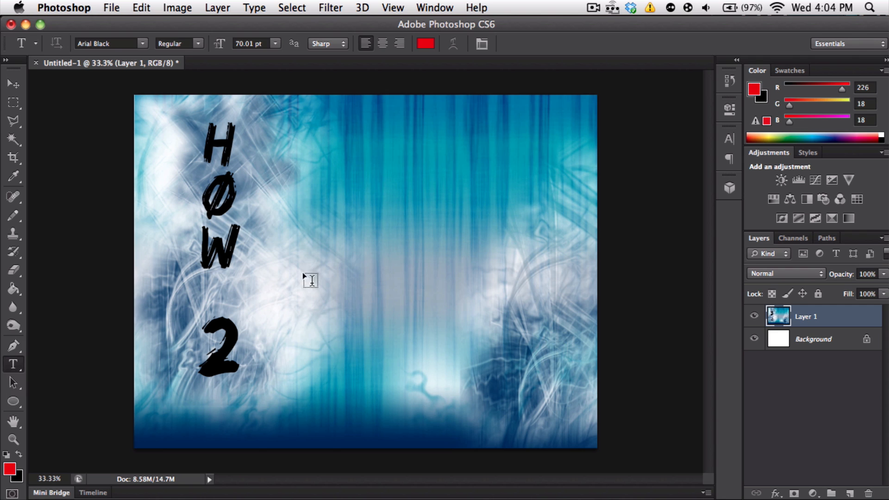
{"action": "left_click_drag", "start_coordinate": [312, 281], "coordinate": [538, 175]}
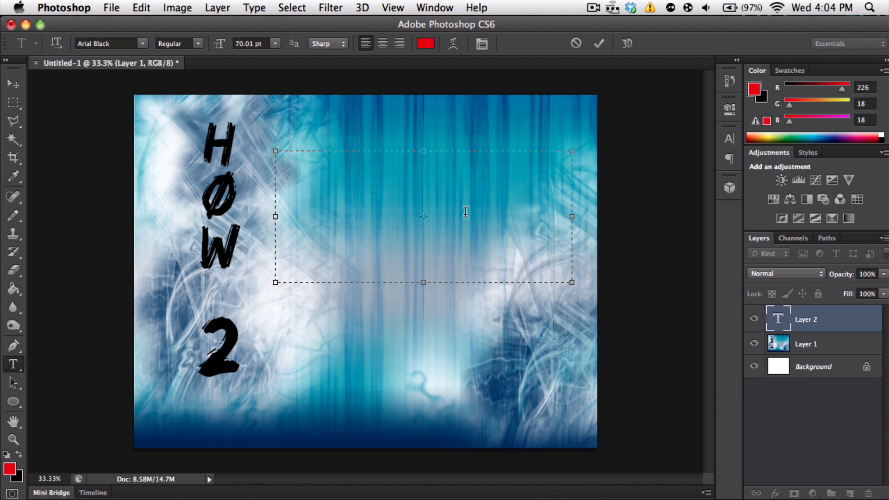
{"action": "type", "text": "Photoshop"}
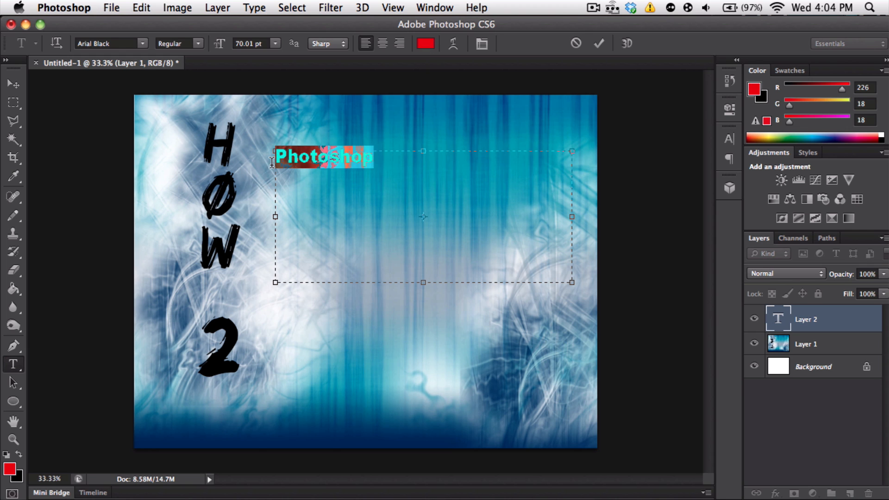
{"action": "left_click", "coordinate": [425, 44]}
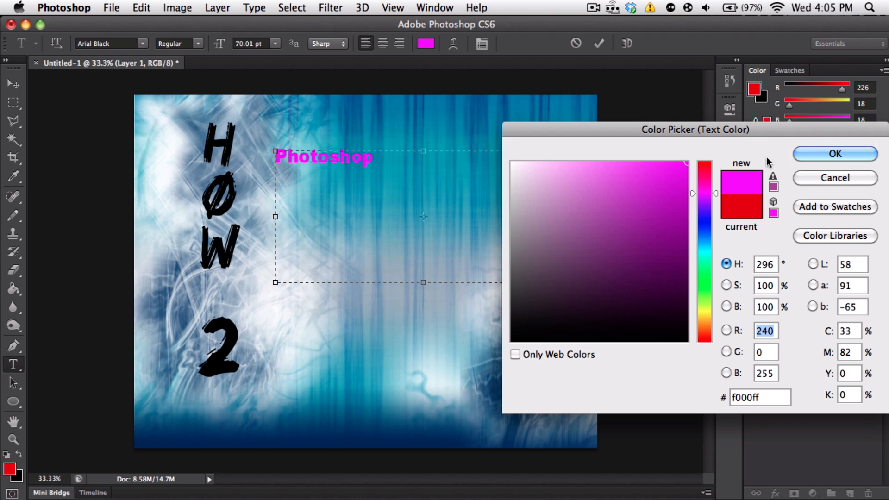
Confirm hot pink #f000ff as the text colour and bring up the font list
{"action": "left_click", "coordinate": [834, 153]}
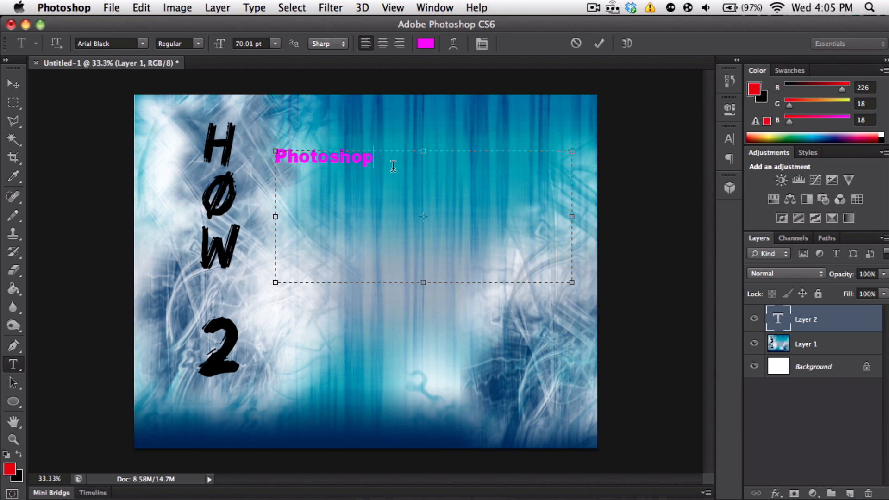
{"action": "left_click", "coordinate": [104, 43]}
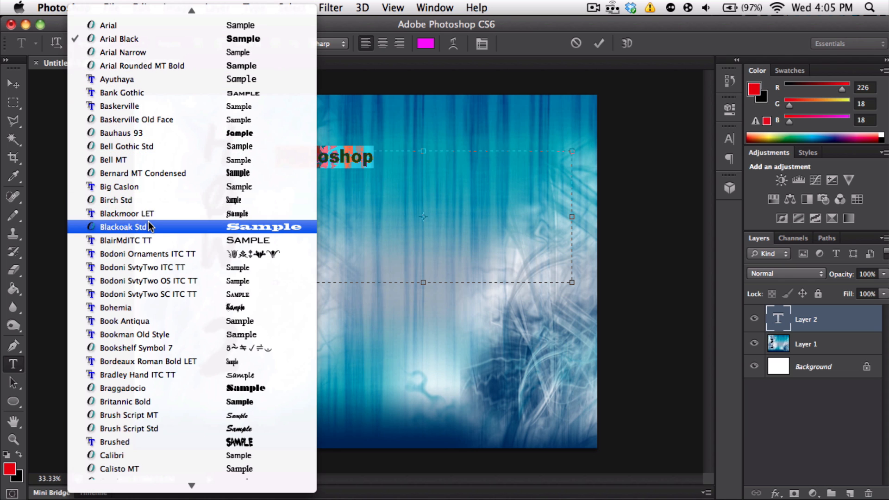
Apply Blackoak Std to the text and enter a font size of 72.01 pt
{"action": "left_click", "coordinate": [125, 226]}
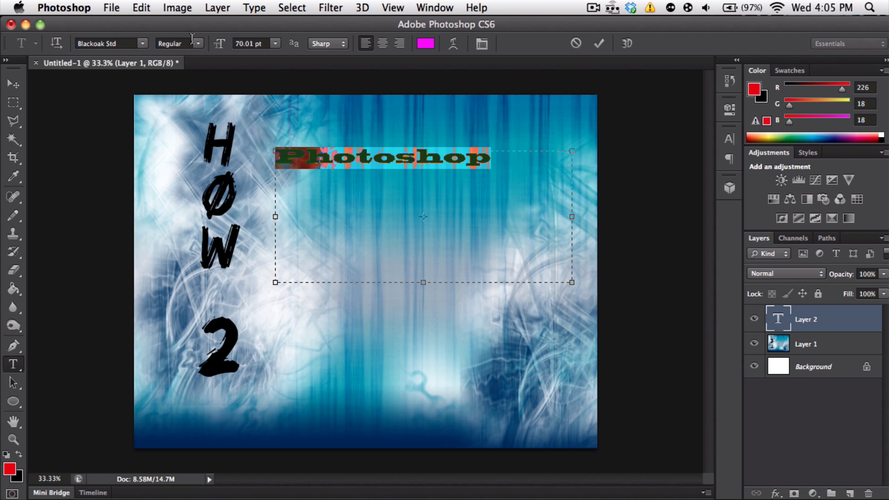
{"action": "left_click", "coordinate": [196, 44]}
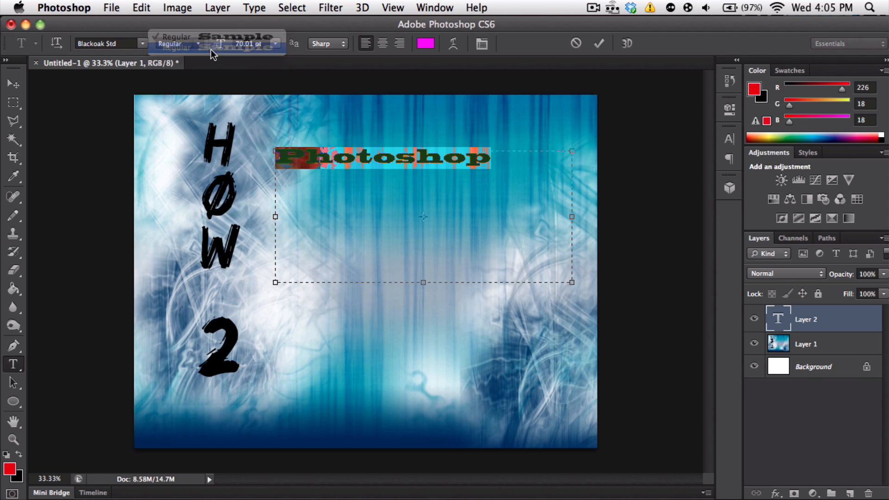
{"action": "left_click", "coordinate": [176, 48]}
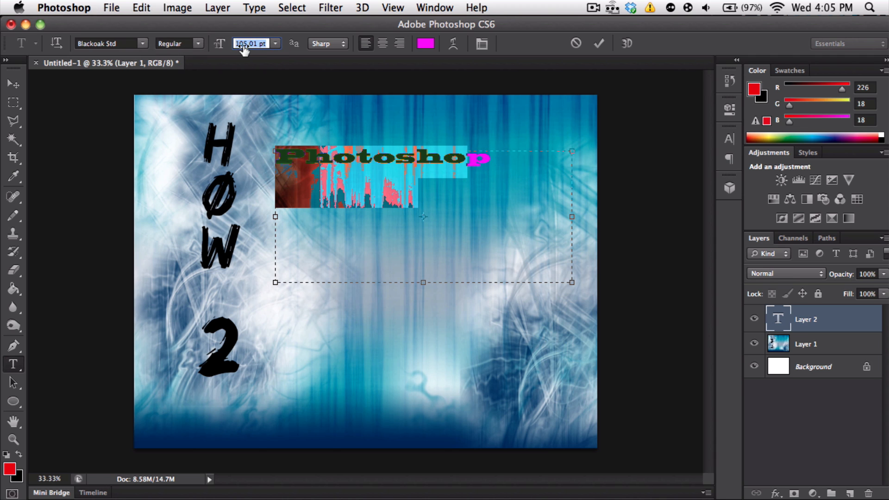
{"action": "type", "text": "72.01"}
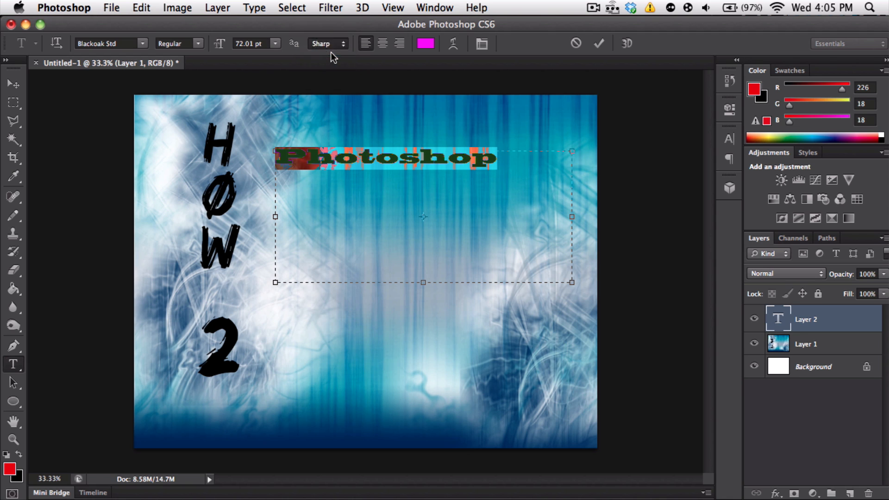
{"action": "left_click", "coordinate": [482, 44]}
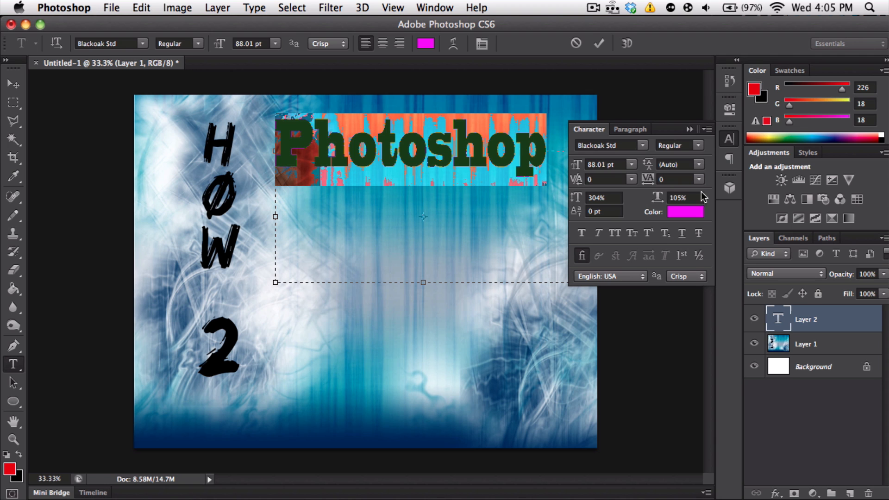
Scale the Photoshop lettering to 304% vertical and 107% horizontal at 88.01 pt and commit it
{"action": "left_click", "coordinate": [685, 197]}
{"action": "type", "text": "107"}
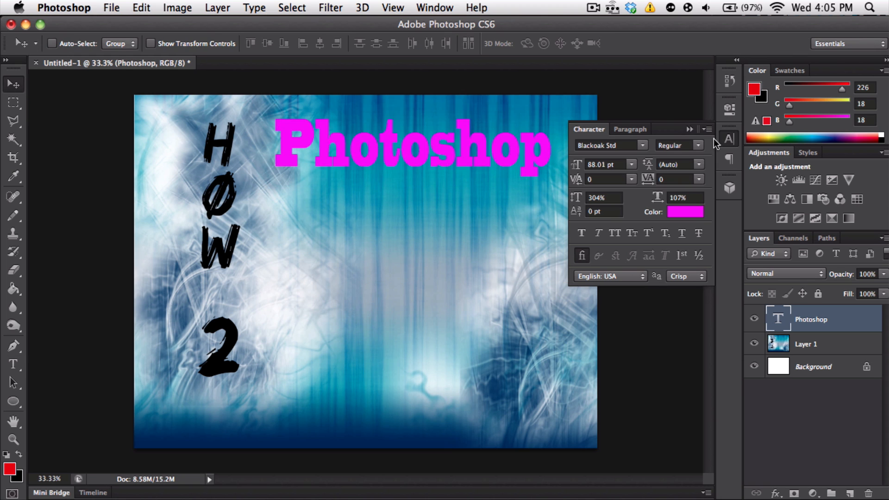
Dismiss the Character panel before dragging the Photoshop text further right
{"action": "left_click", "coordinate": [730, 138]}
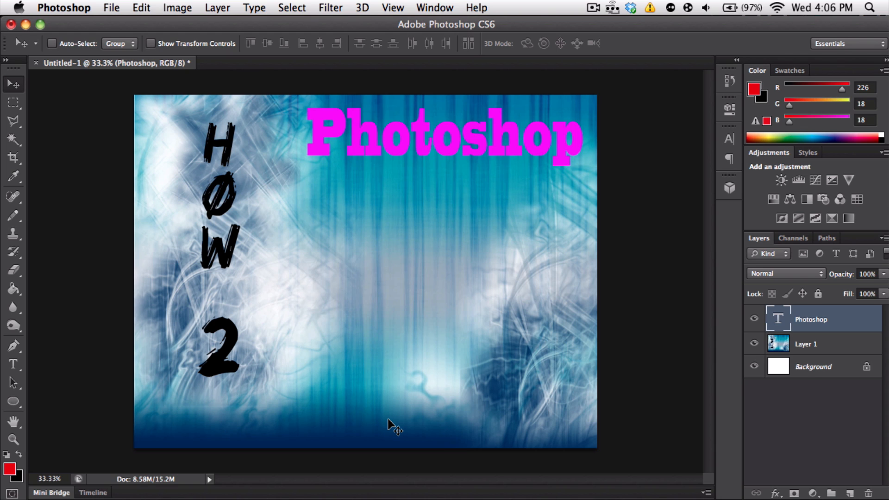
{"action": "mouse_move", "coordinate": [549, 439]}
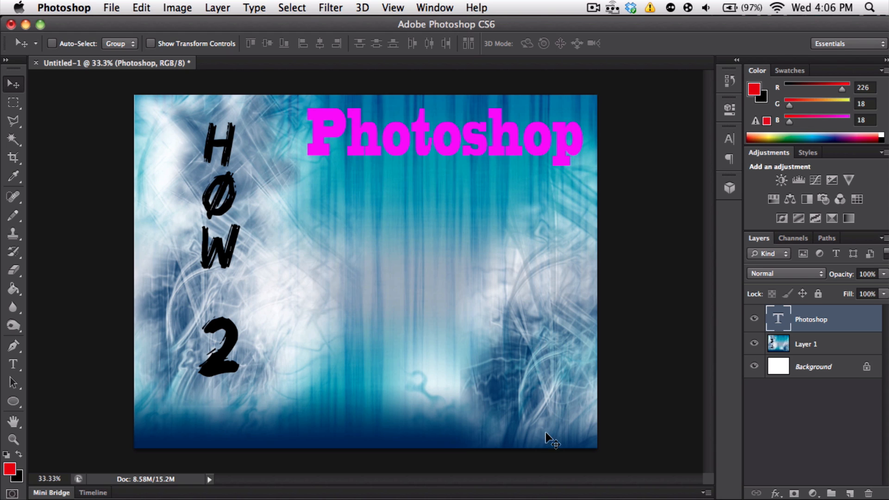
{"action": "mouse_move", "coordinate": [540, 428]}
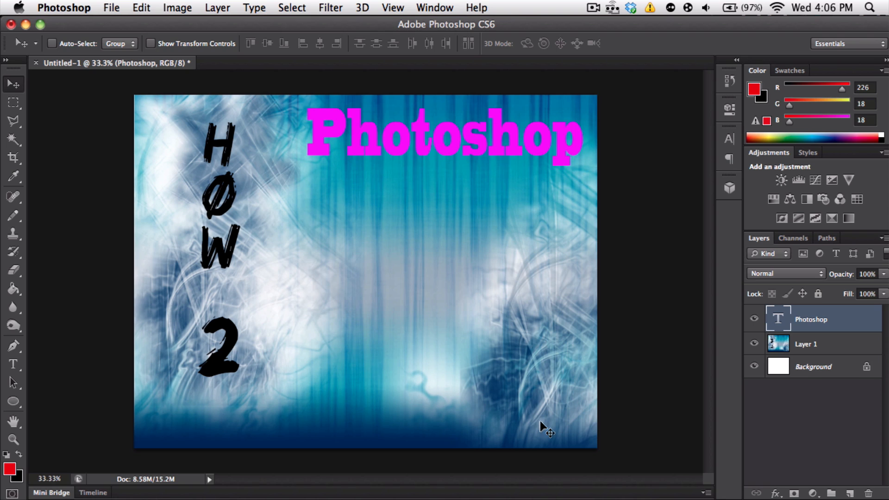